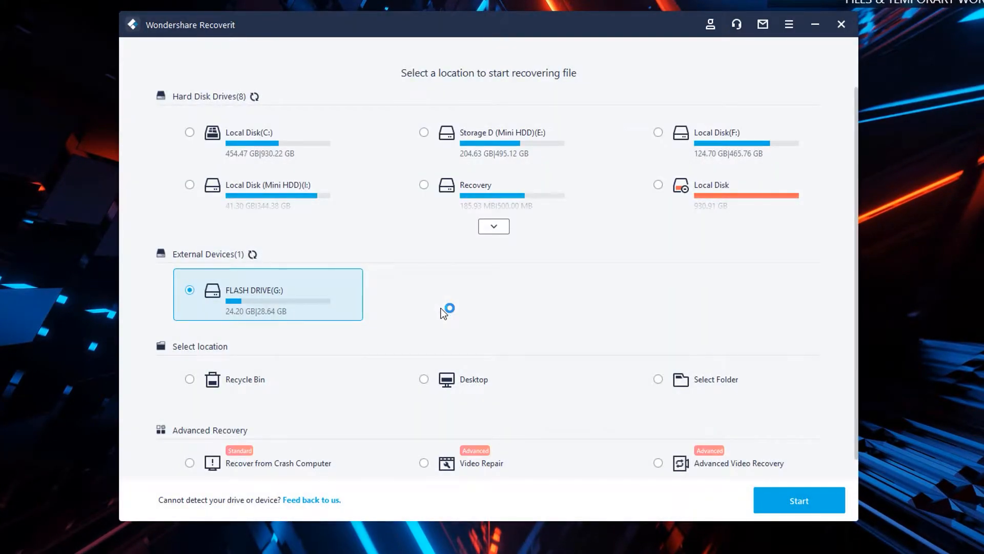
Step: Scan the flash drive in Recoverit, review the recoverable files, then return to the desktop
left_click(799, 501)
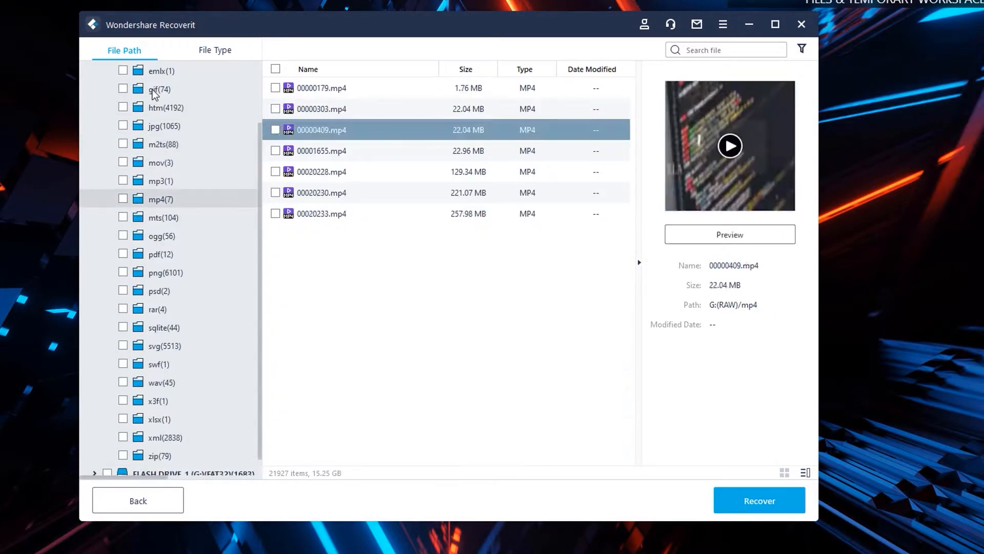
left_click(157, 308)
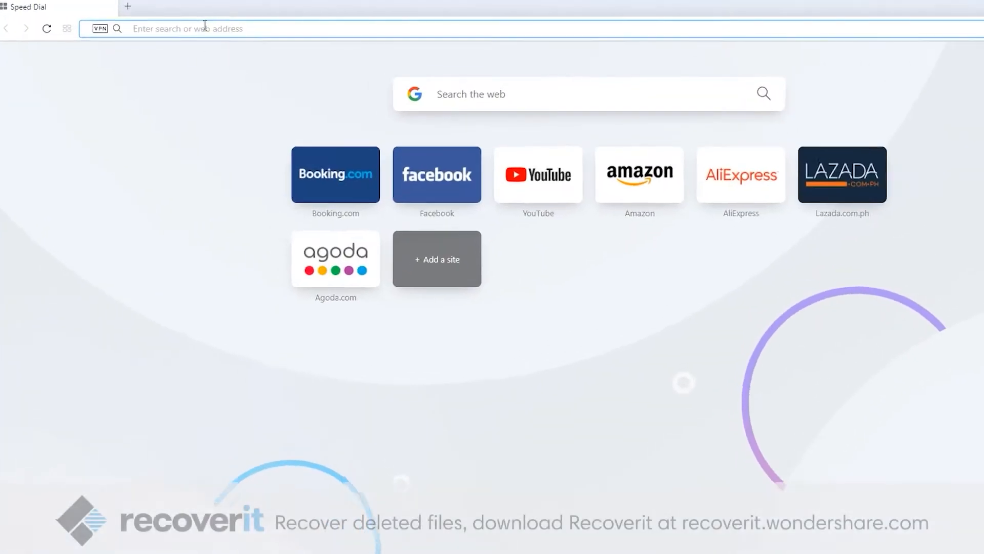
type("recoverit.wondershare.com")
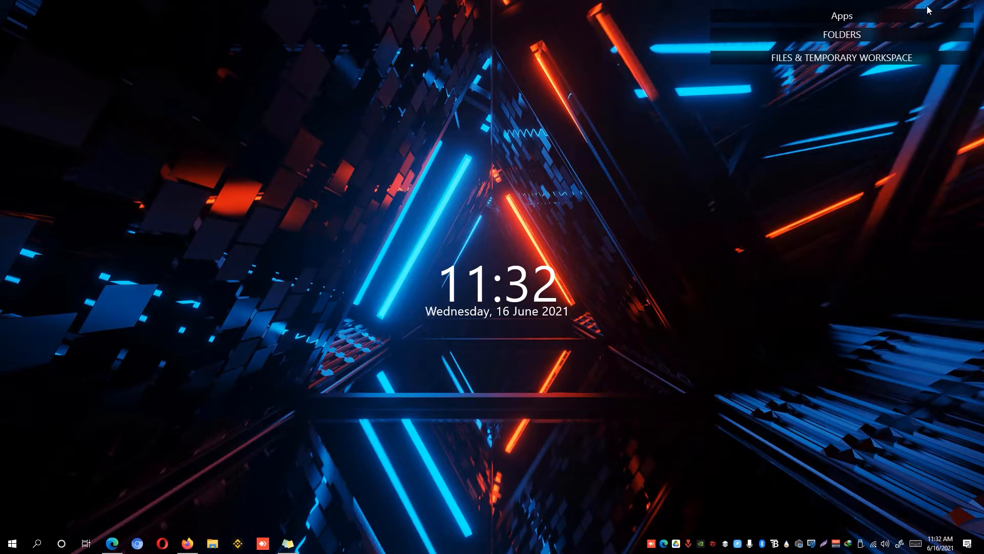
Step: Launch Firefox from the taskbar and go to its Settings page
left_click(187, 543)
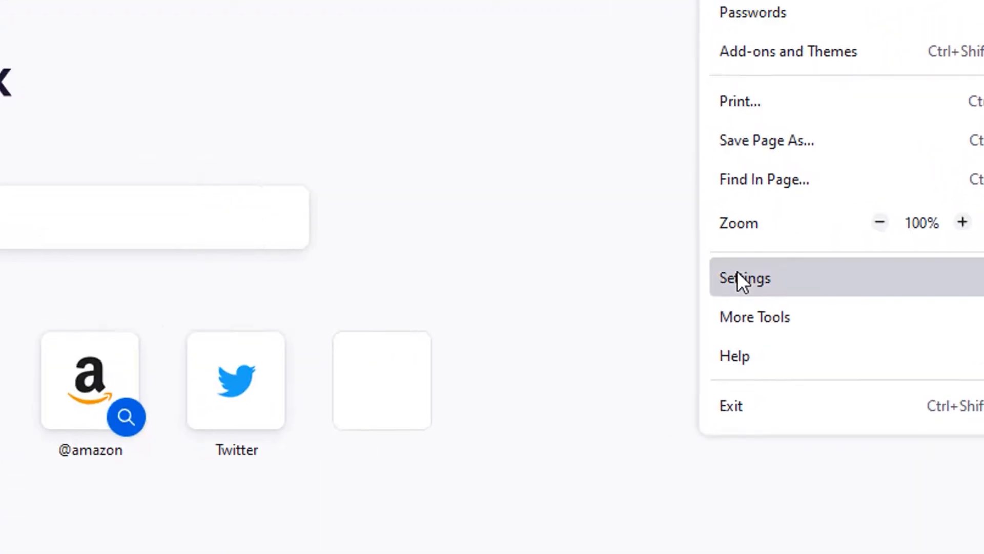
left_click(744, 278)
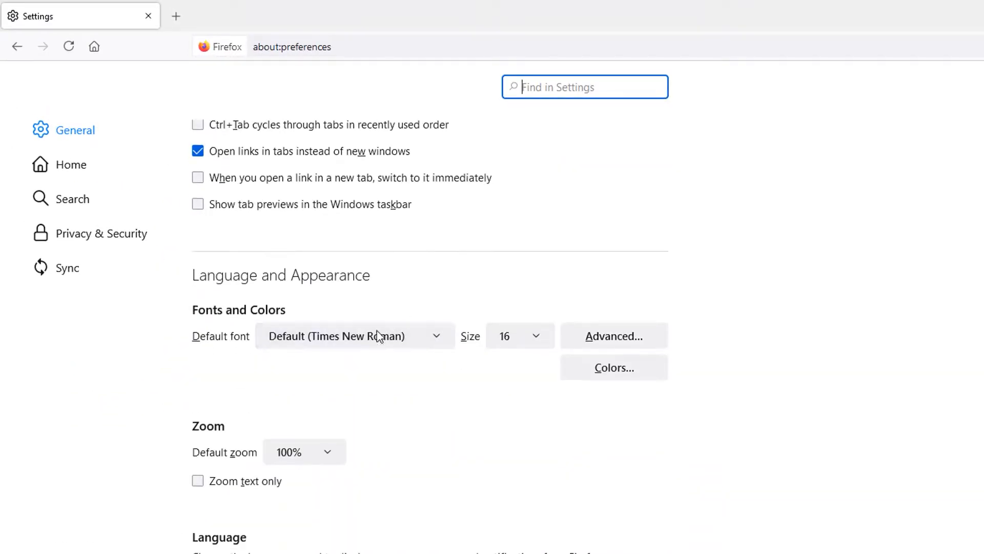
Step: Scroll to the Language section and expand the interface language choices
scroll("down", 3)
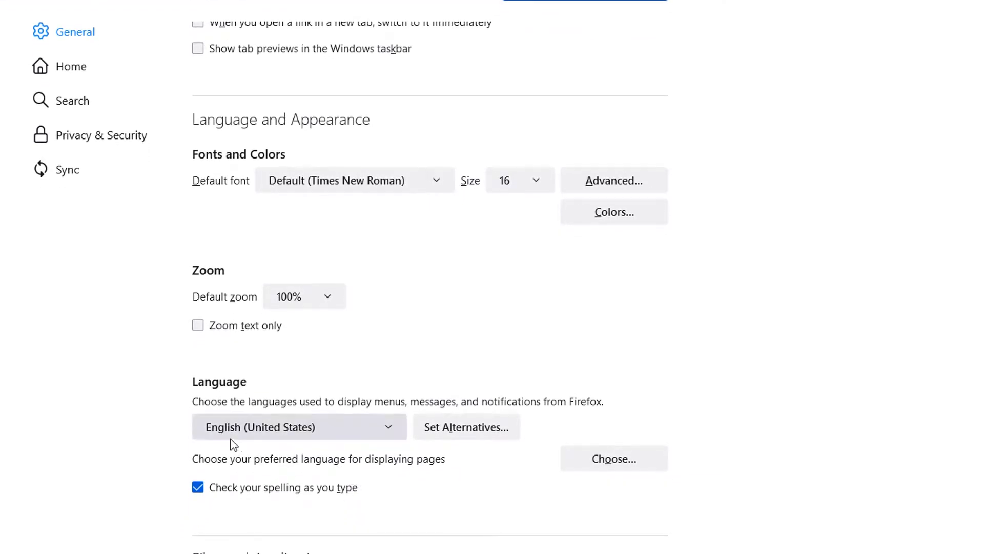
left_click(298, 427)
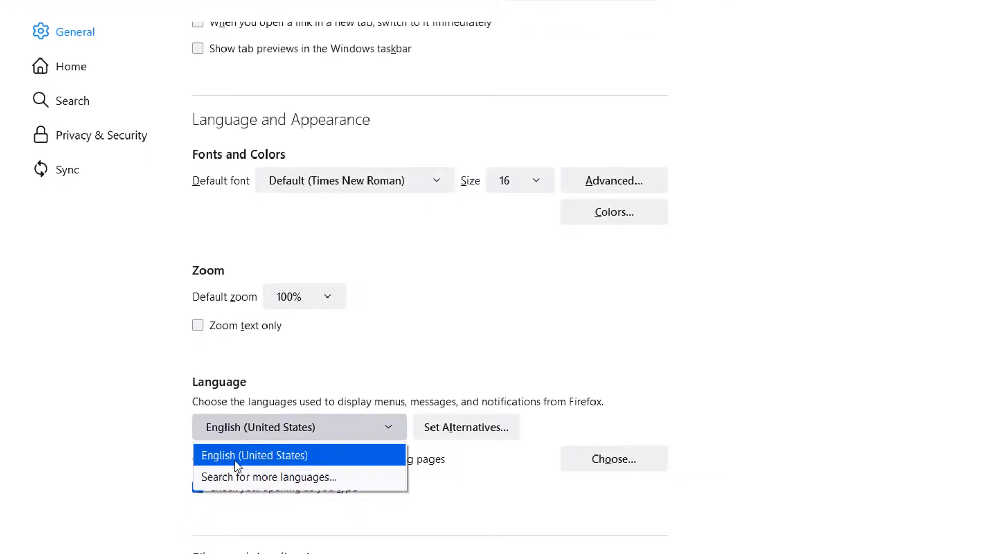
mouse_move(309, 460)
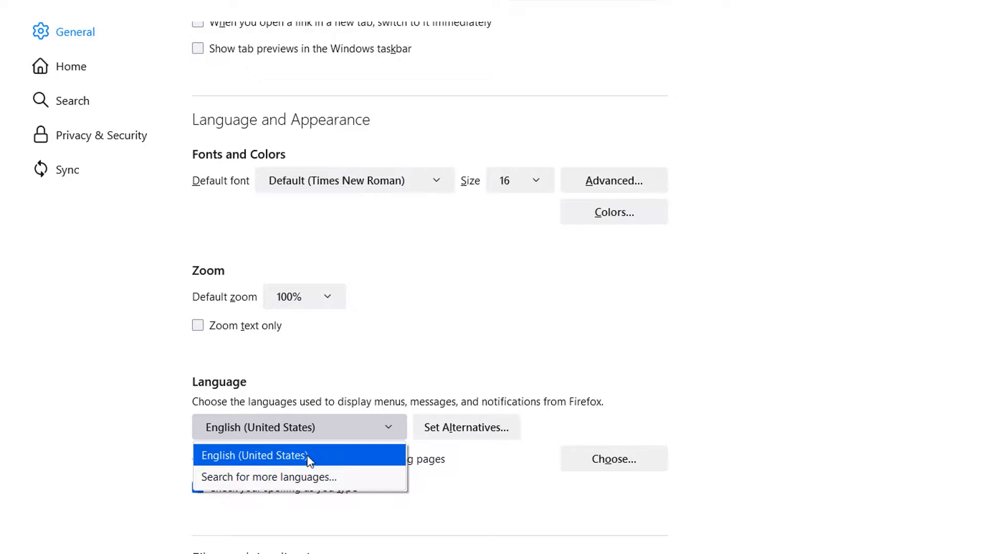
mouse_move(269, 459)
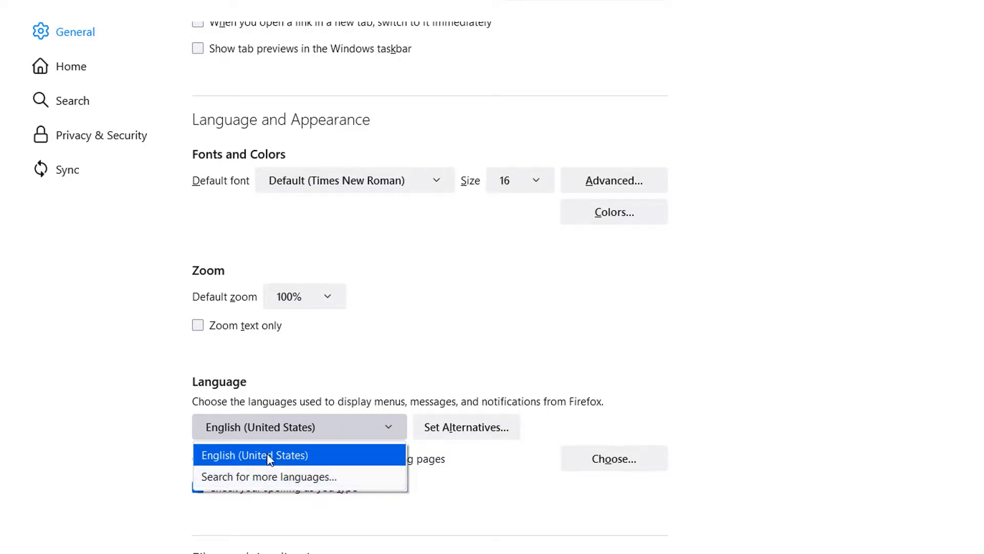
mouse_move(314, 460)
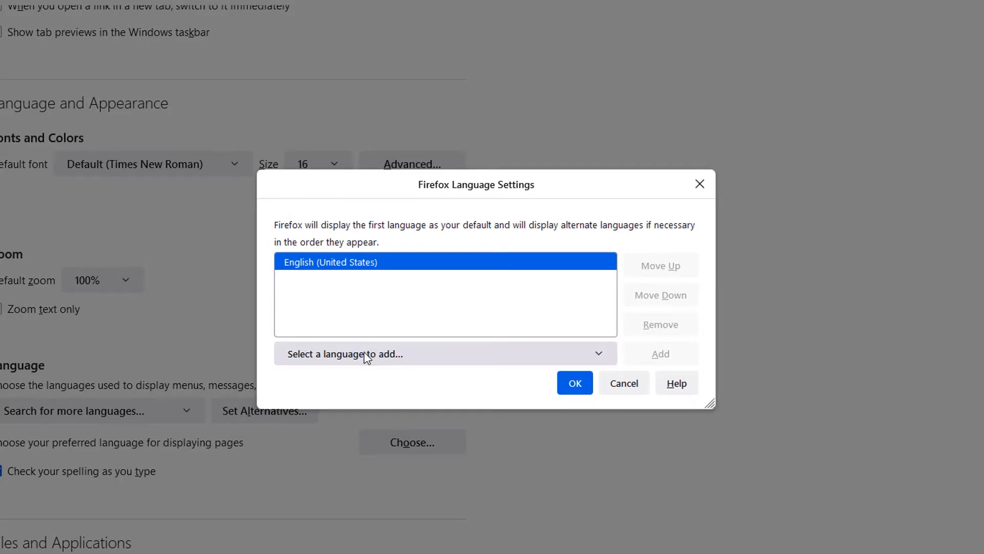
Step: Add English (United Kingdom) above English (United States) in Language Settings and confirm
left_click(444, 353)
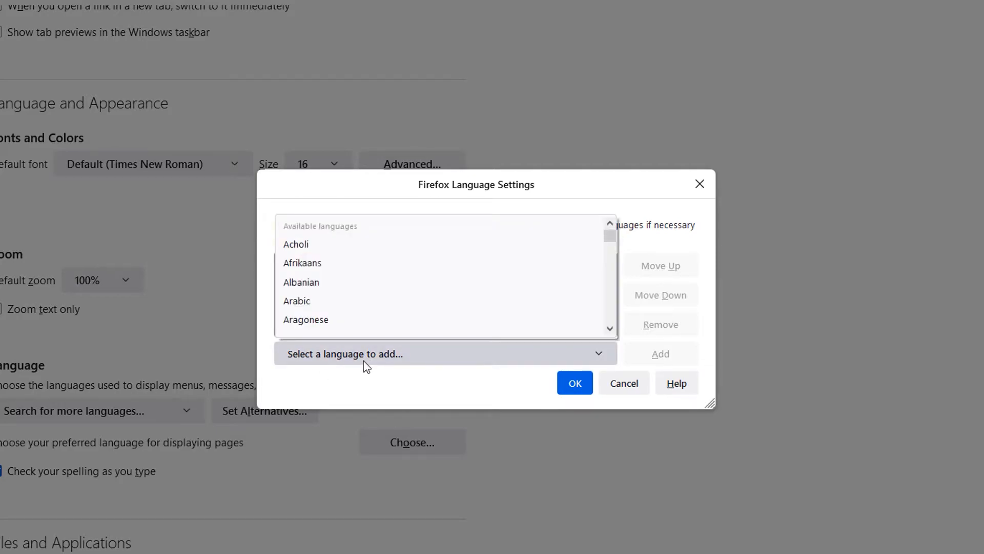
left_click(301, 281)
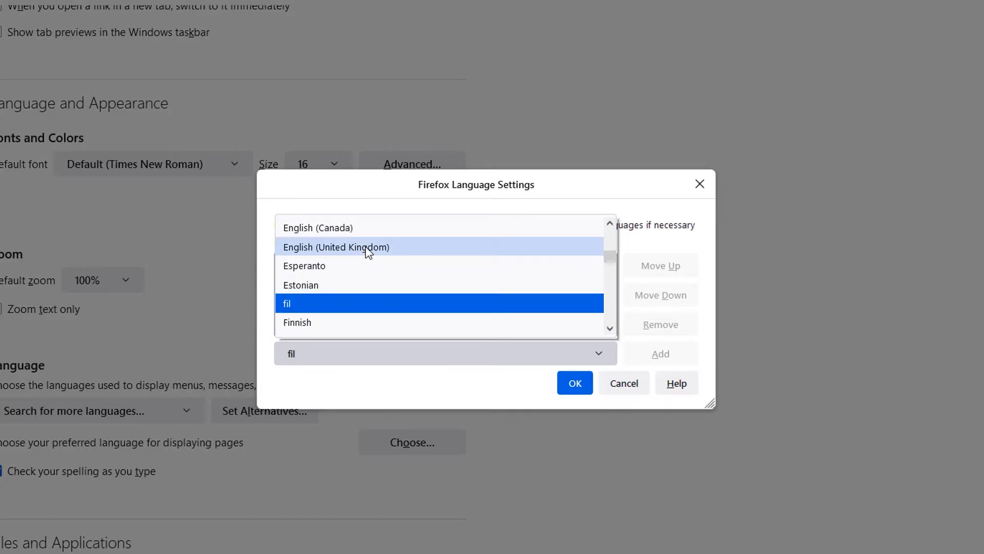
left_click(335, 246)
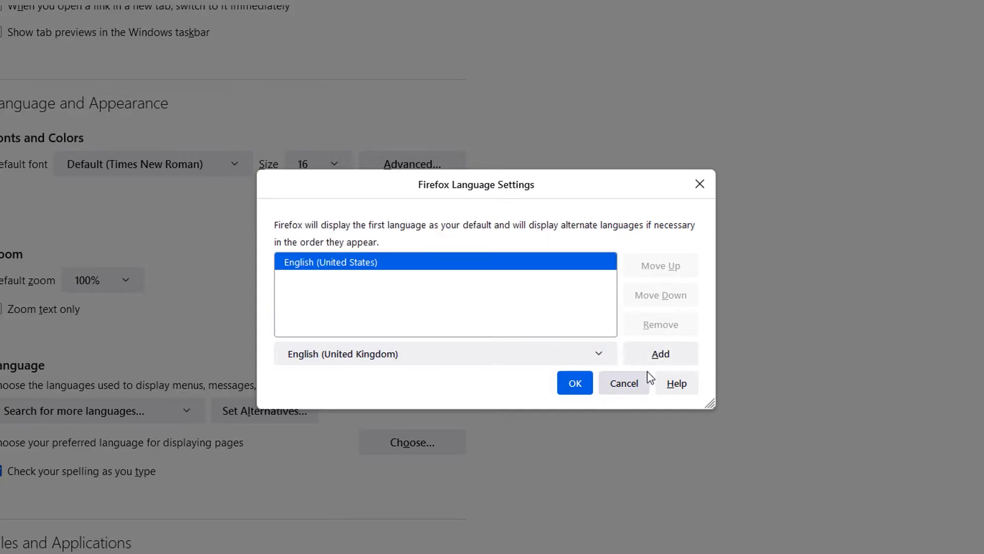
left_click(659, 353)
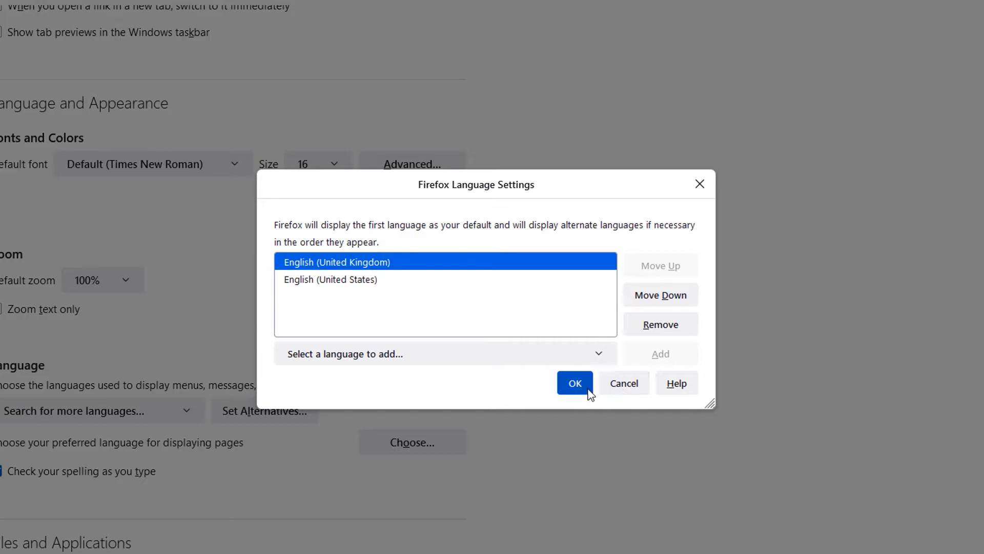
left_click(573, 382)
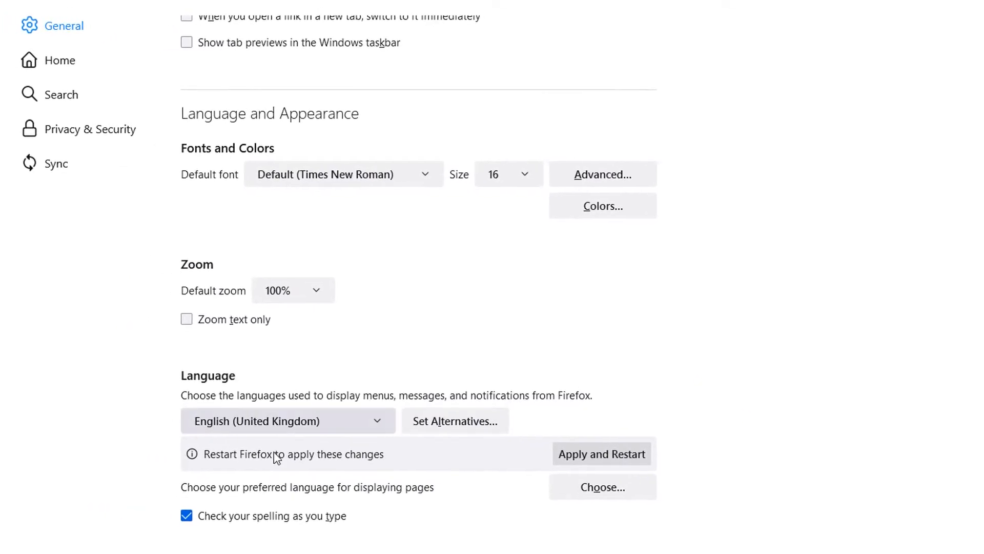
Step: Keep English (United Kingdom) selected in the Language dropdown, then apply and restart Firefox
left_click(287, 420)
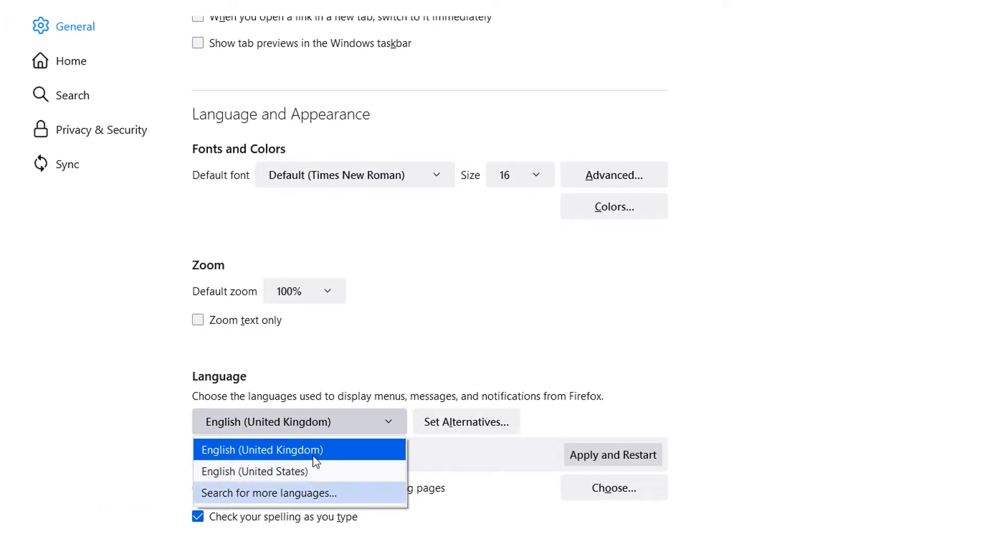
left_click(263, 449)
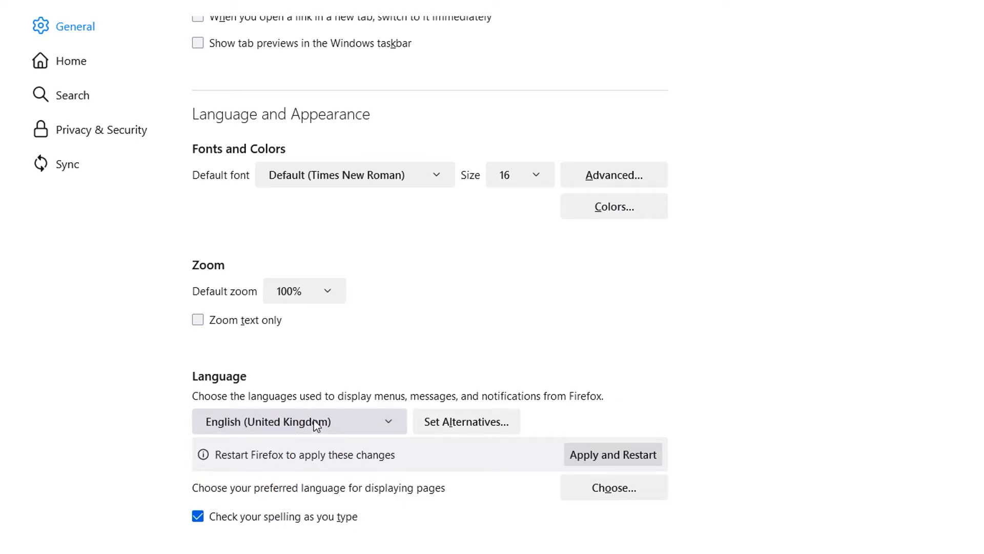
left_click(299, 421)
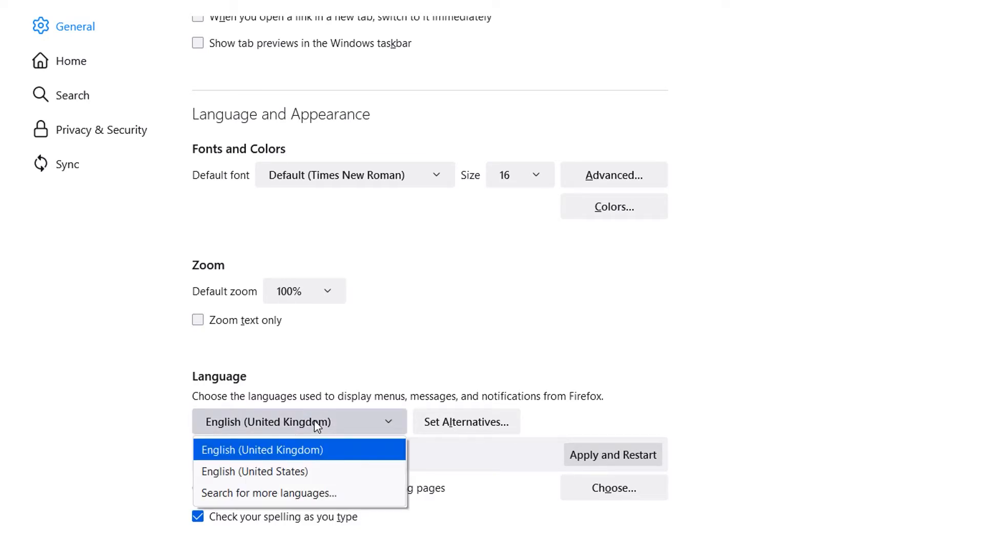
left_click(261, 449)
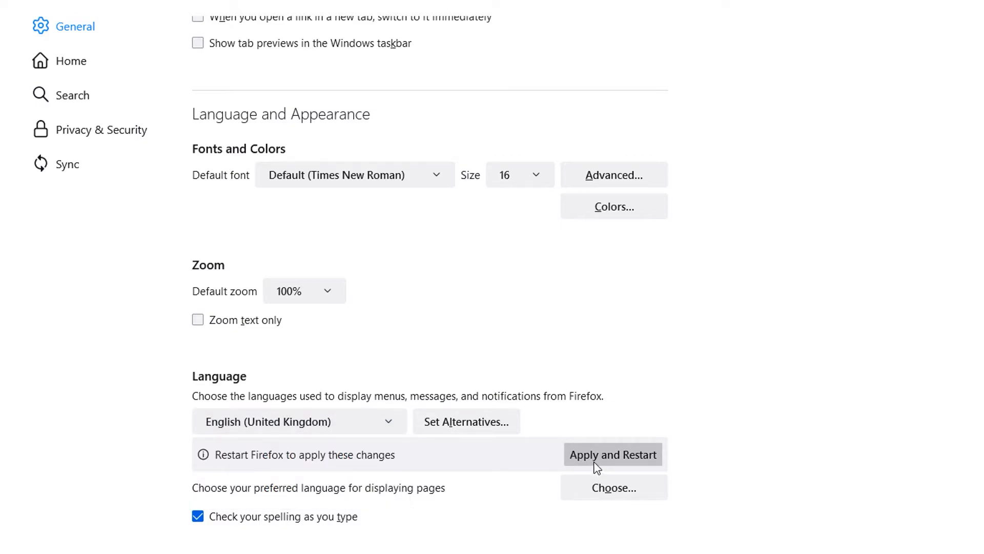
left_click(612, 455)
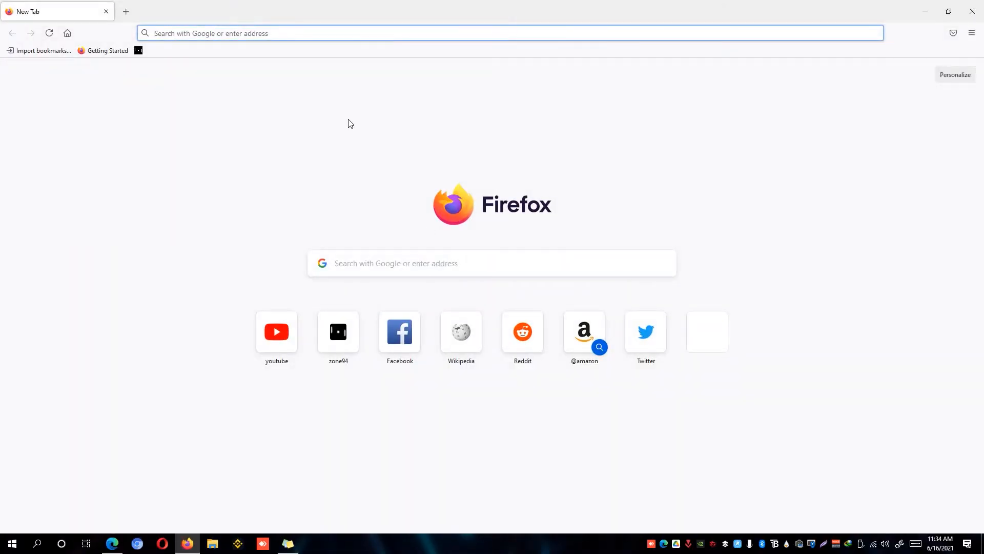
mouse_move(601, 194)
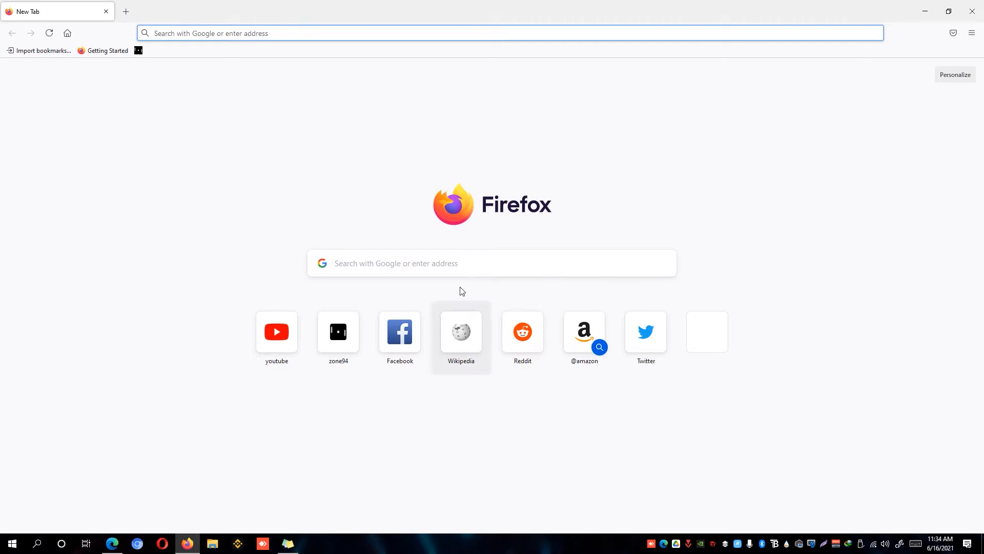
mouse_move(522, 331)
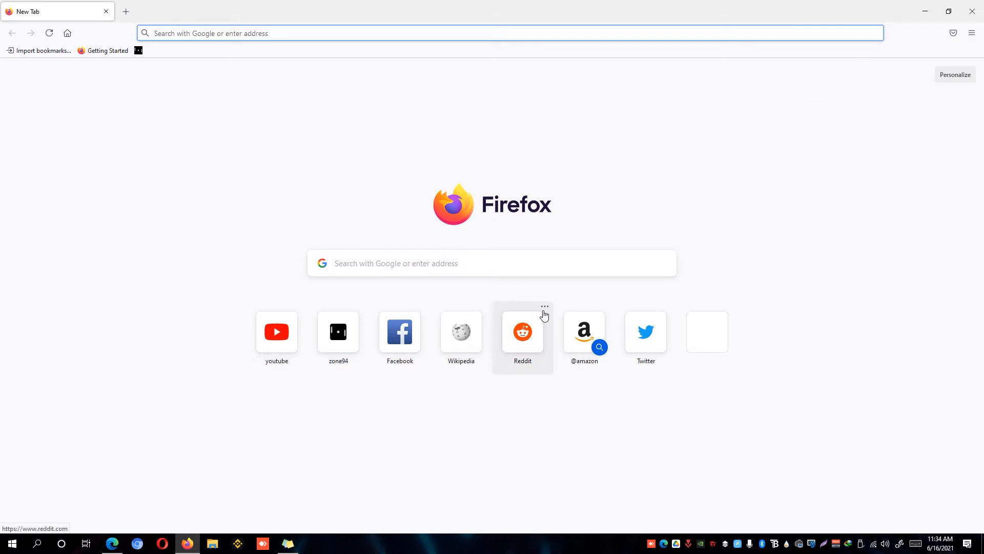